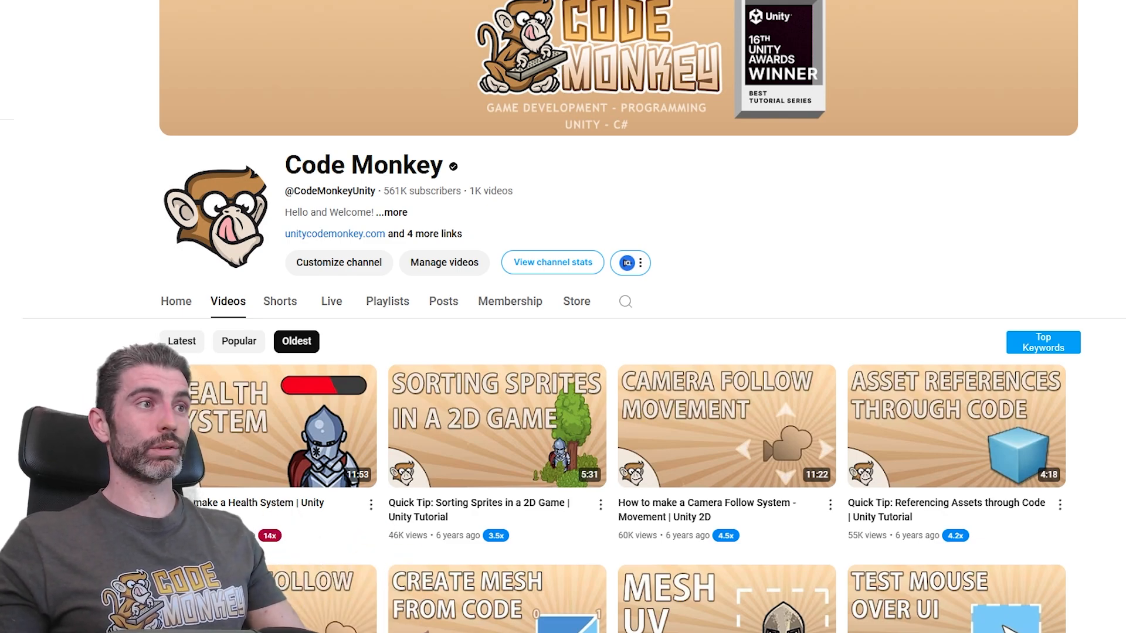
Step: Locate the Input Window tool in the toolkit list and launch its demo scene
{"action": "scroll", "scroll_direction": "down", "scroll_amount": 3}
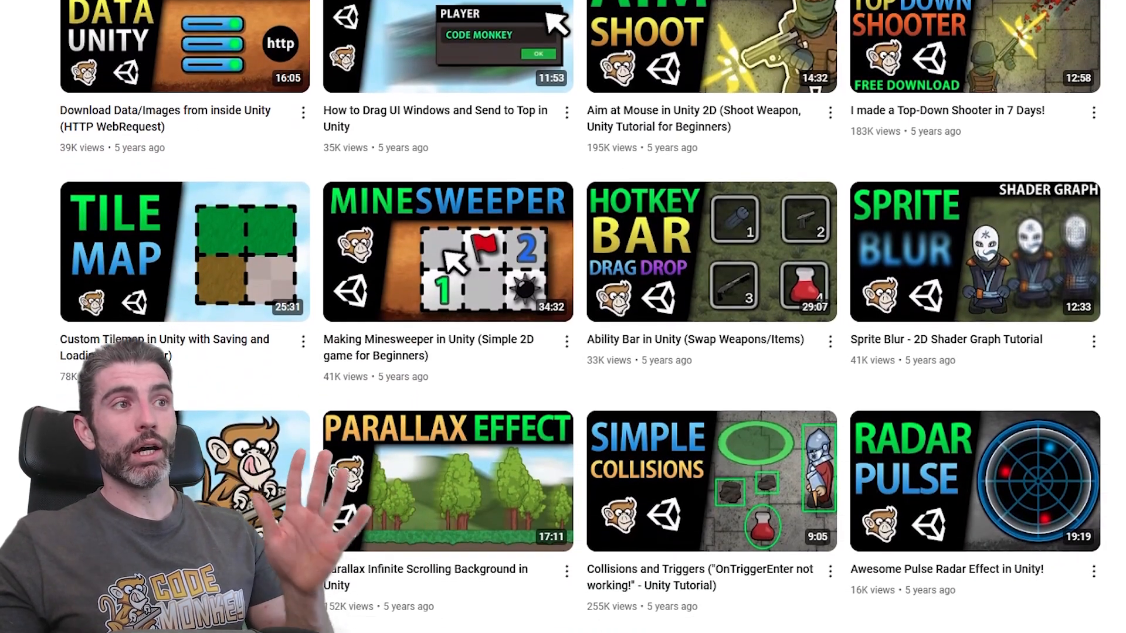
{"action": "scroll", "scroll_direction": "down", "scroll_amount": 3}
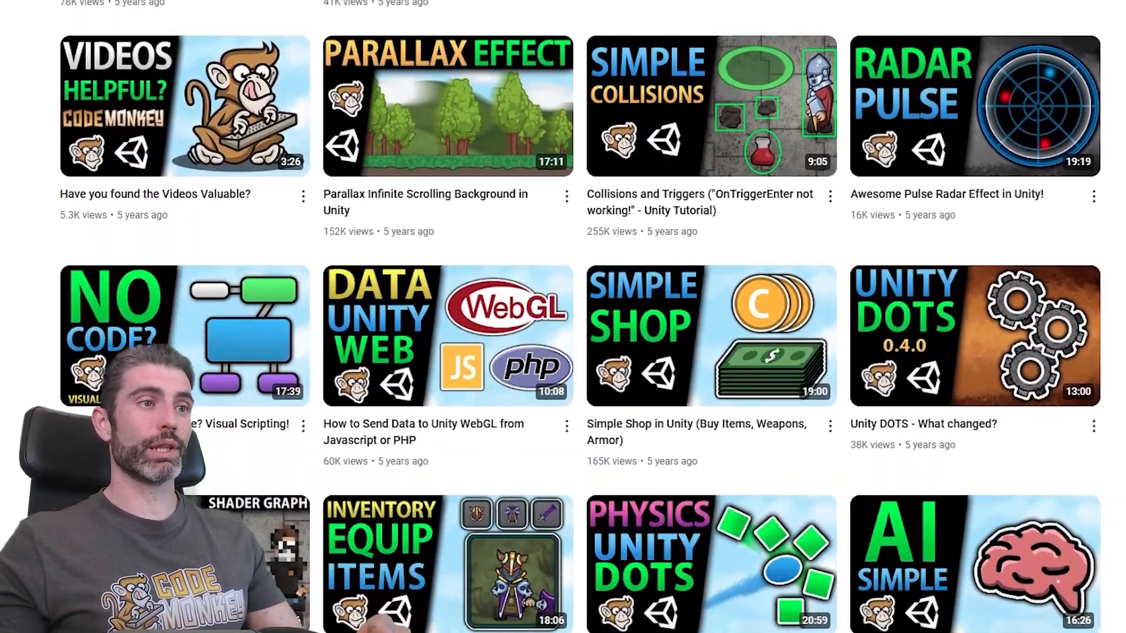
{"action": "scroll", "scroll_direction": "down", "scroll_amount": 3}
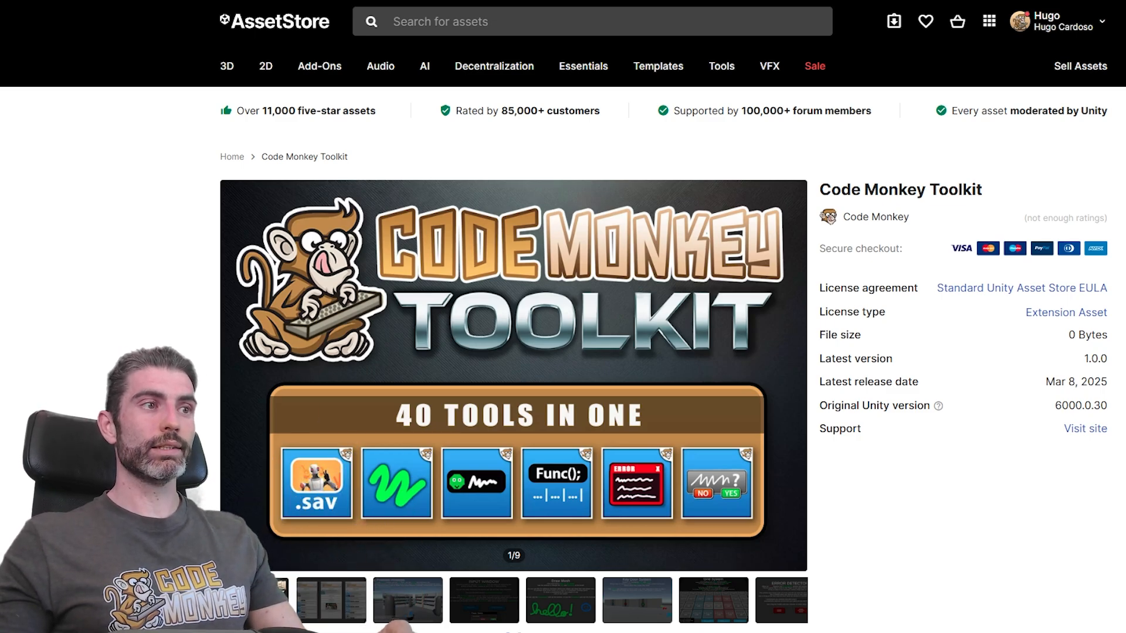
{"action": "left_click", "coordinate": [407, 599]}
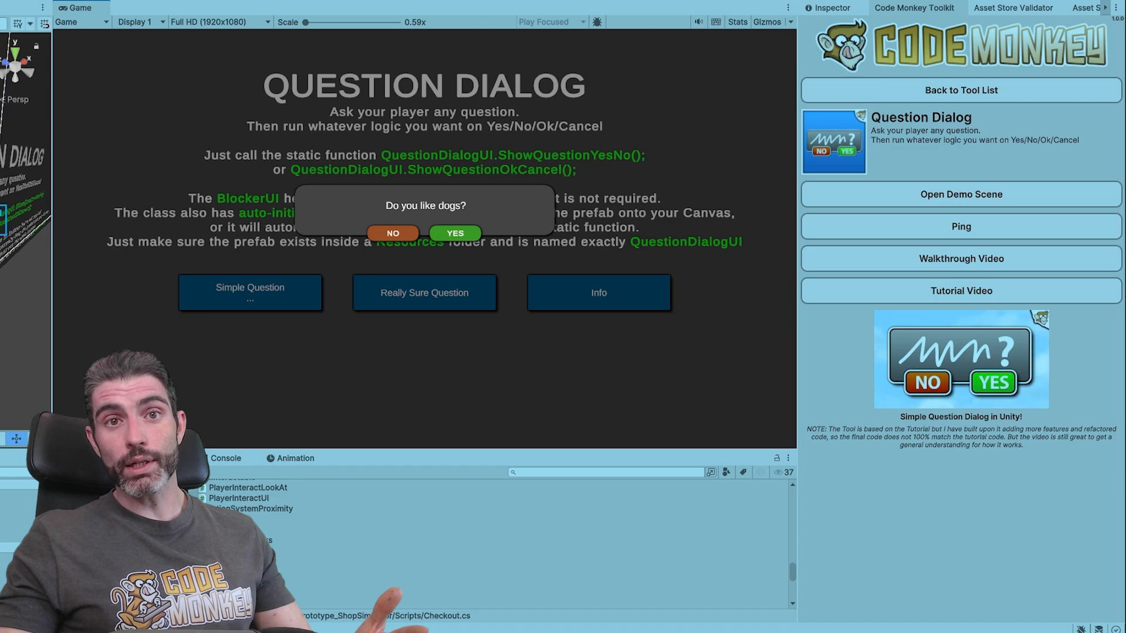
{"action": "mouse_move", "coordinate": [538, 271]}
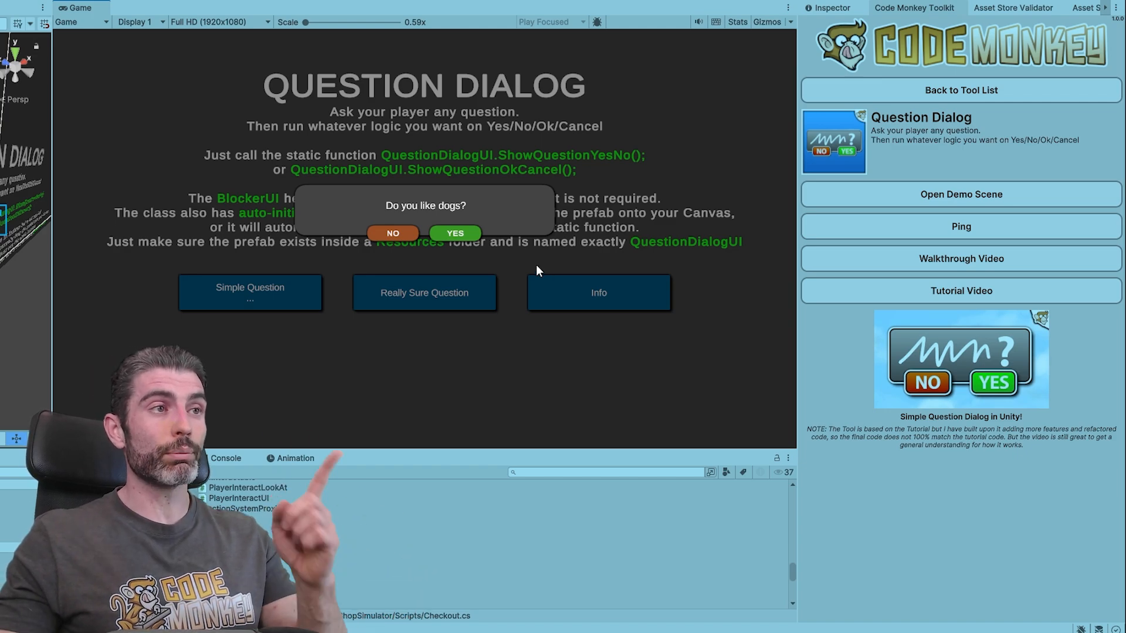
{"action": "mouse_move", "coordinate": [455, 232]}
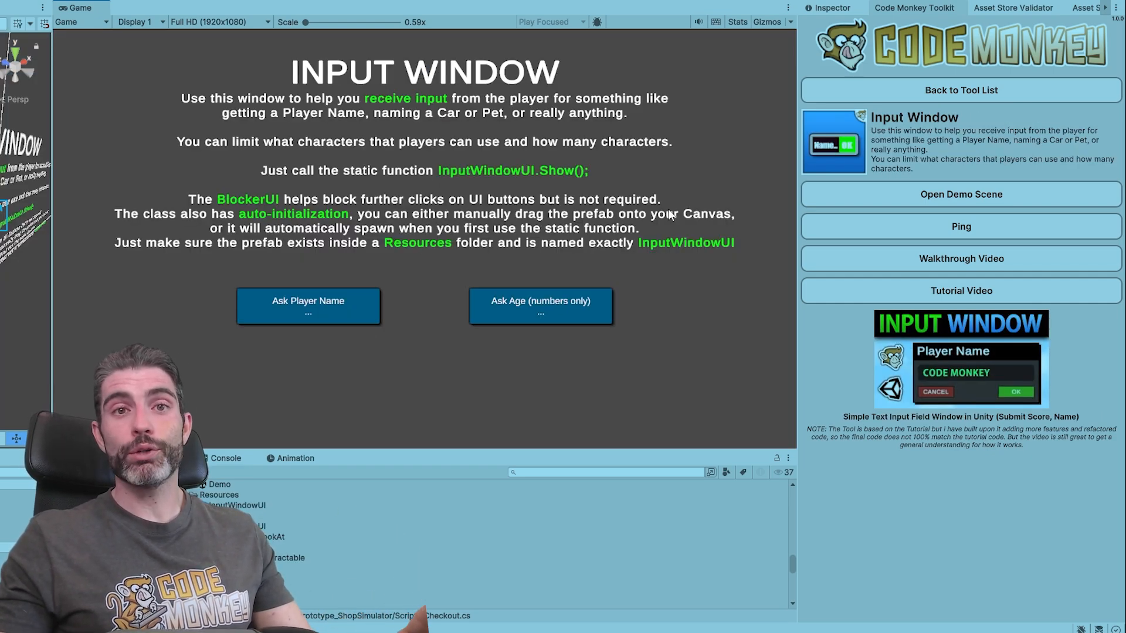
{"action": "mouse_move", "coordinate": [332, 314]}
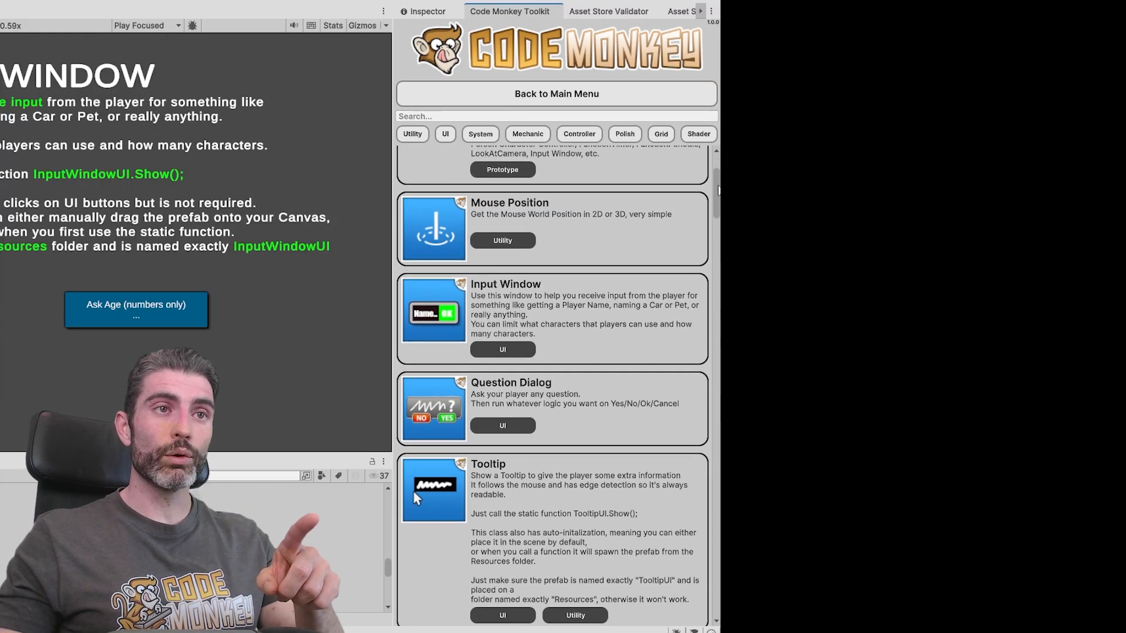
Step: Scroll through the toolkit's full tool list after leaving the Input Window details
{"action": "scroll", "scroll_direction": "down", "scroll_amount": 3}
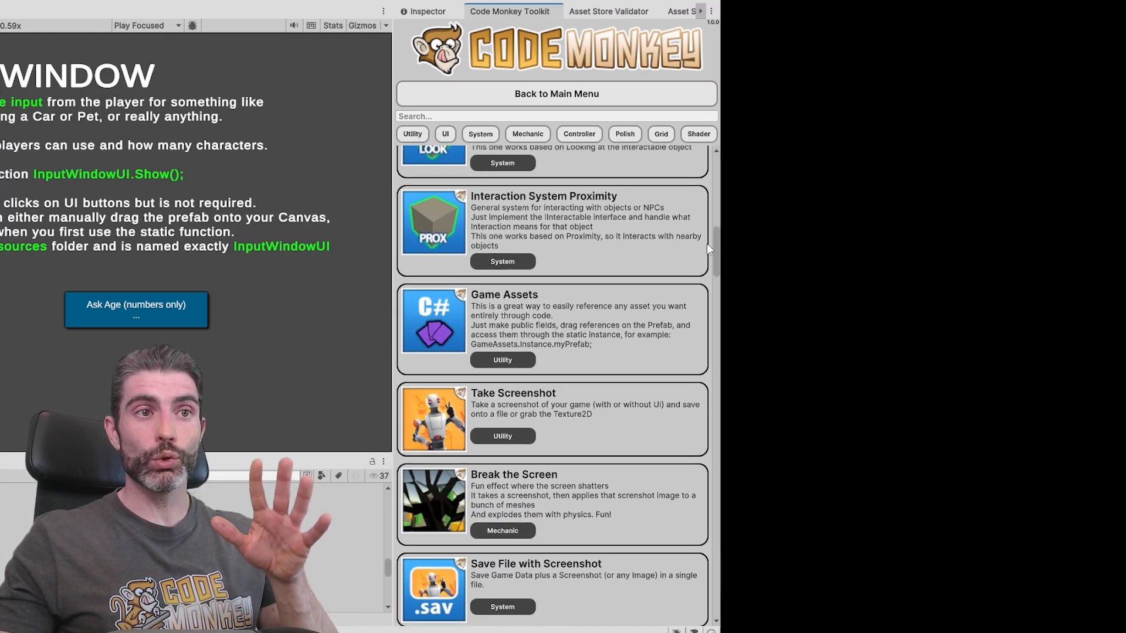
{"action": "scroll", "scroll_direction": "up", "scroll_amount": 3}
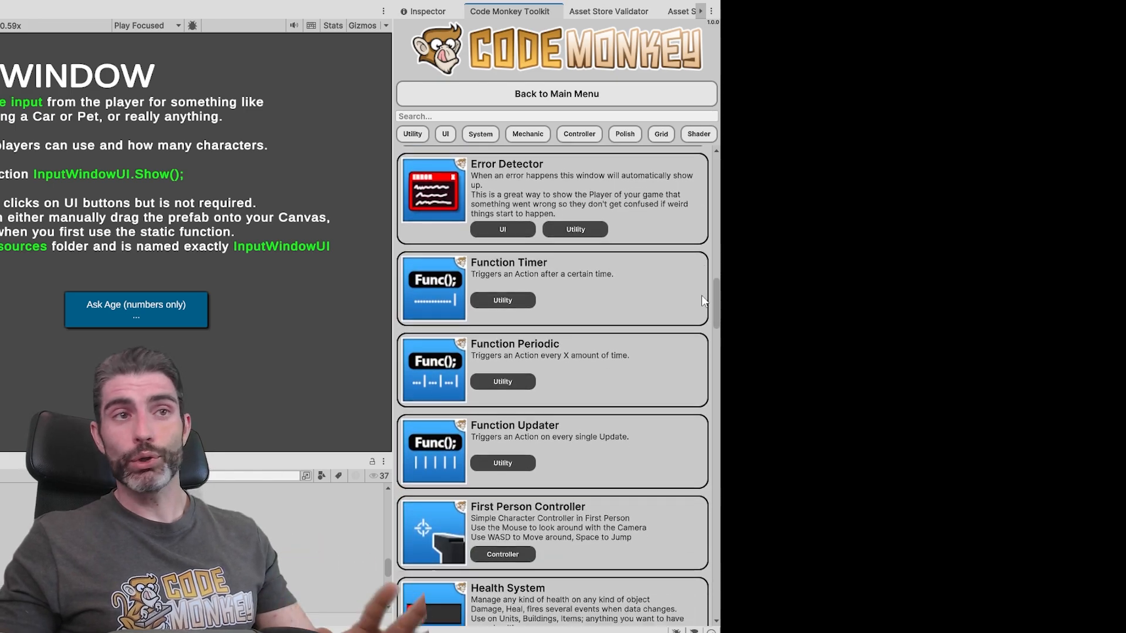
{"action": "scroll", "scroll_direction": "down", "scroll_amount": 3}
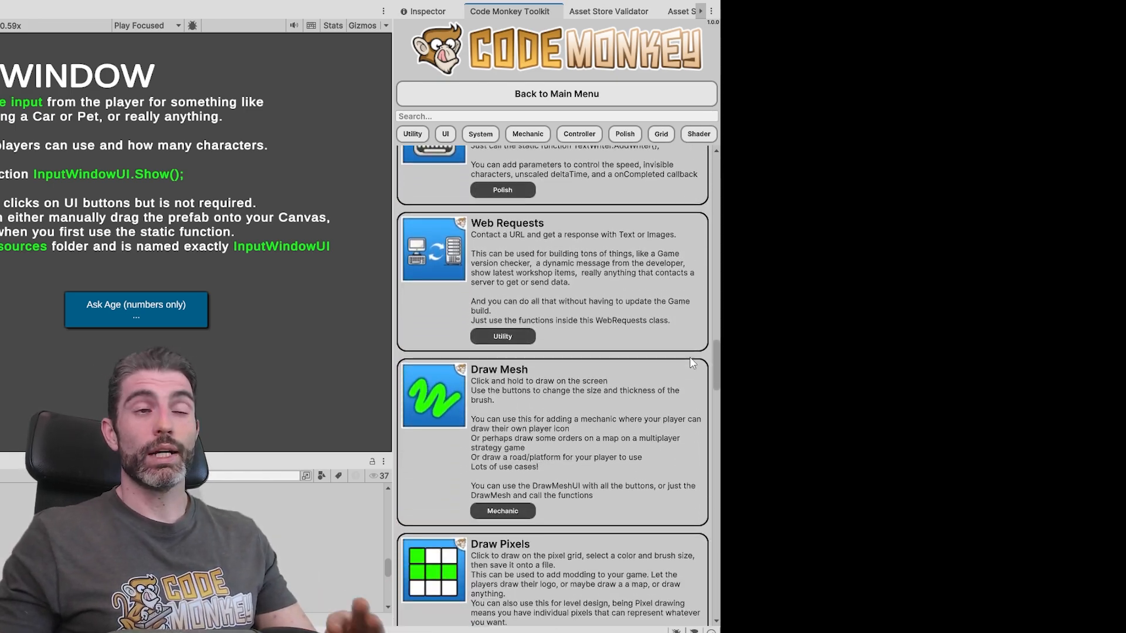
{"action": "scroll", "scroll_direction": "down", "scroll_amount": 3}
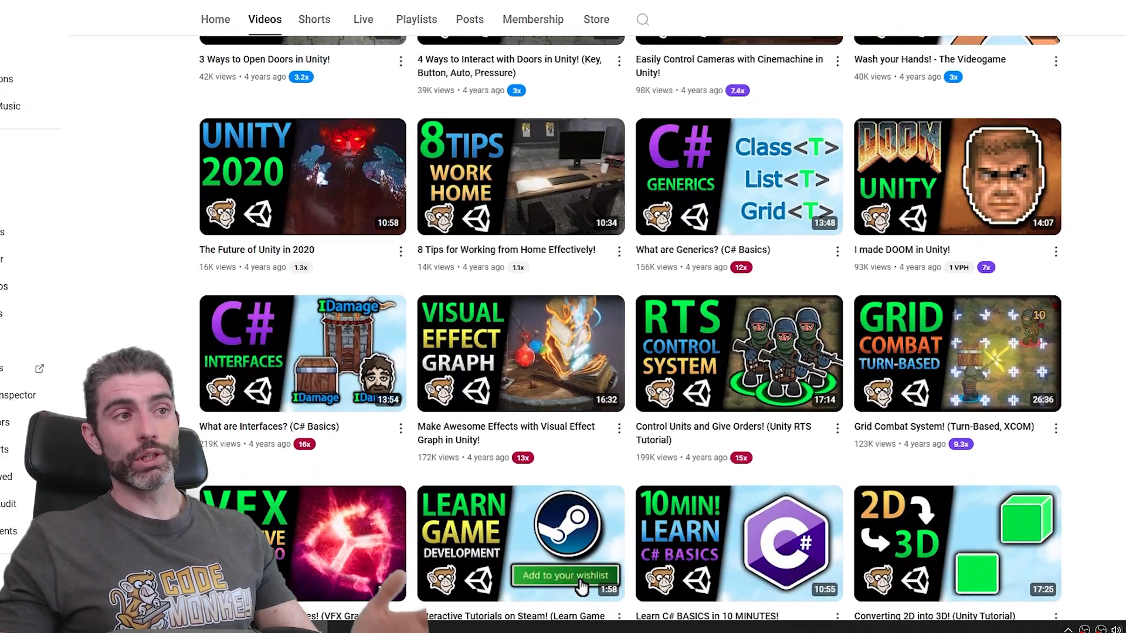
{"action": "scroll", "scroll_direction": "down", "scroll_amount": 3}
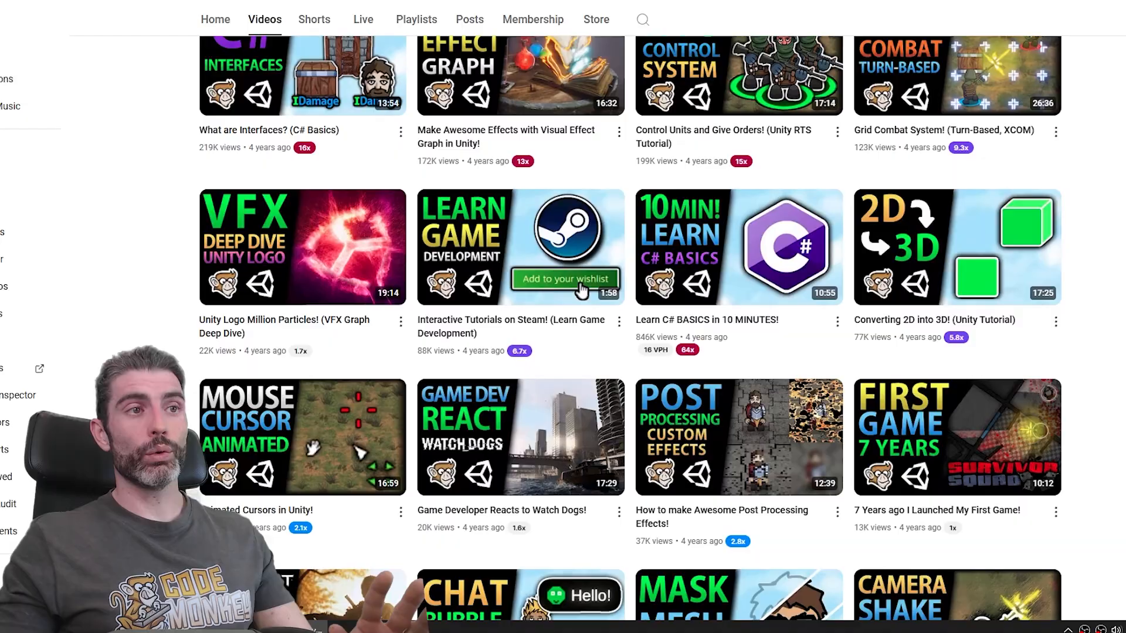
{"action": "scroll", "scroll_direction": "down", "scroll_amount": 3}
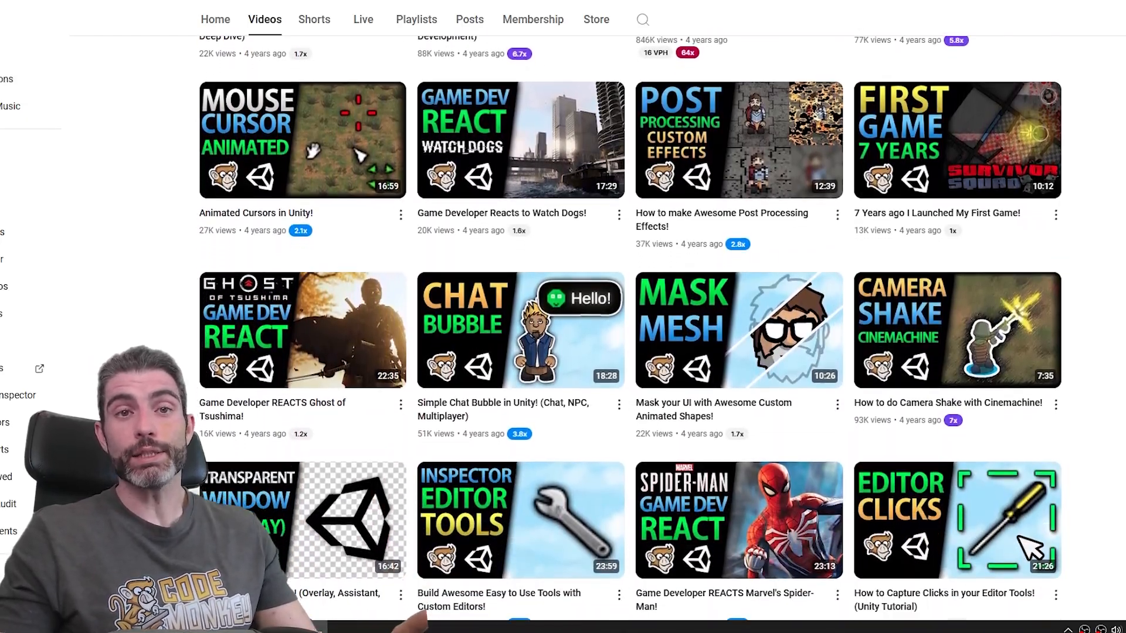
{"action": "scroll", "scroll_direction": "down", "scroll_amount": 3}
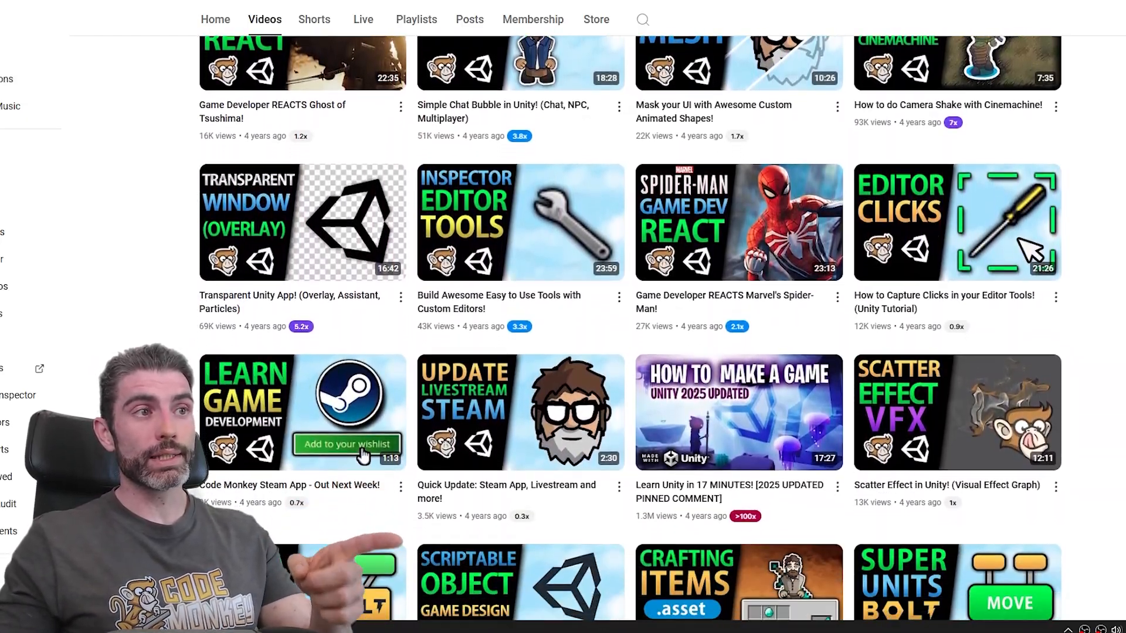
{"action": "scroll", "scroll_direction": "down", "scroll_amount": 3}
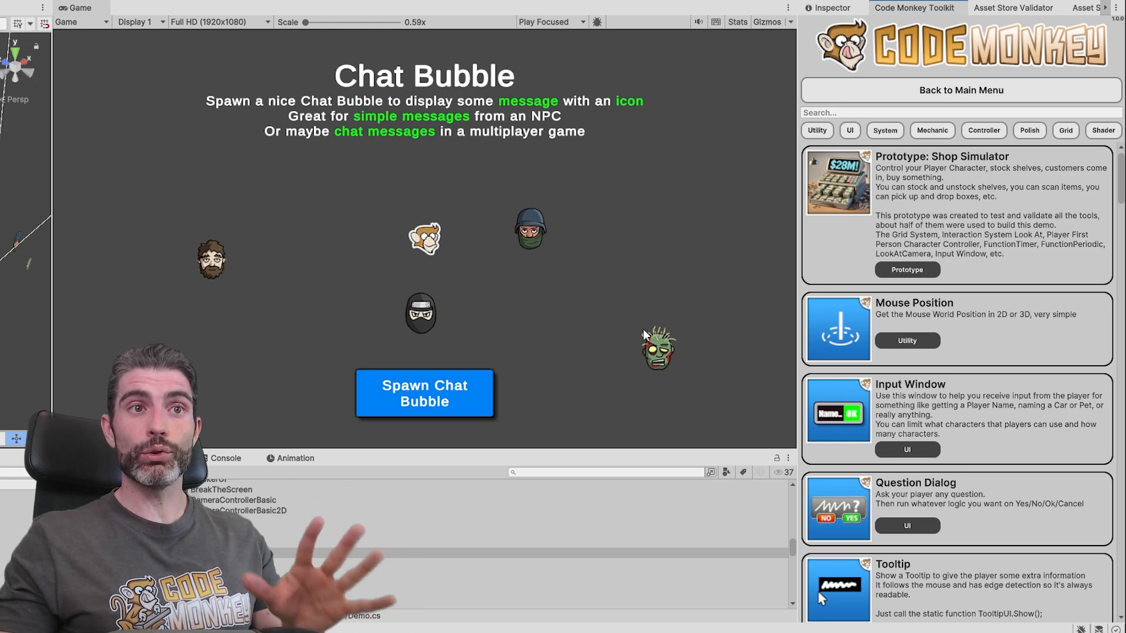
Step: Select Mouse Position in the list and play its demo scene
{"action": "scroll", "scroll_direction": "down", "scroll_amount": 3}
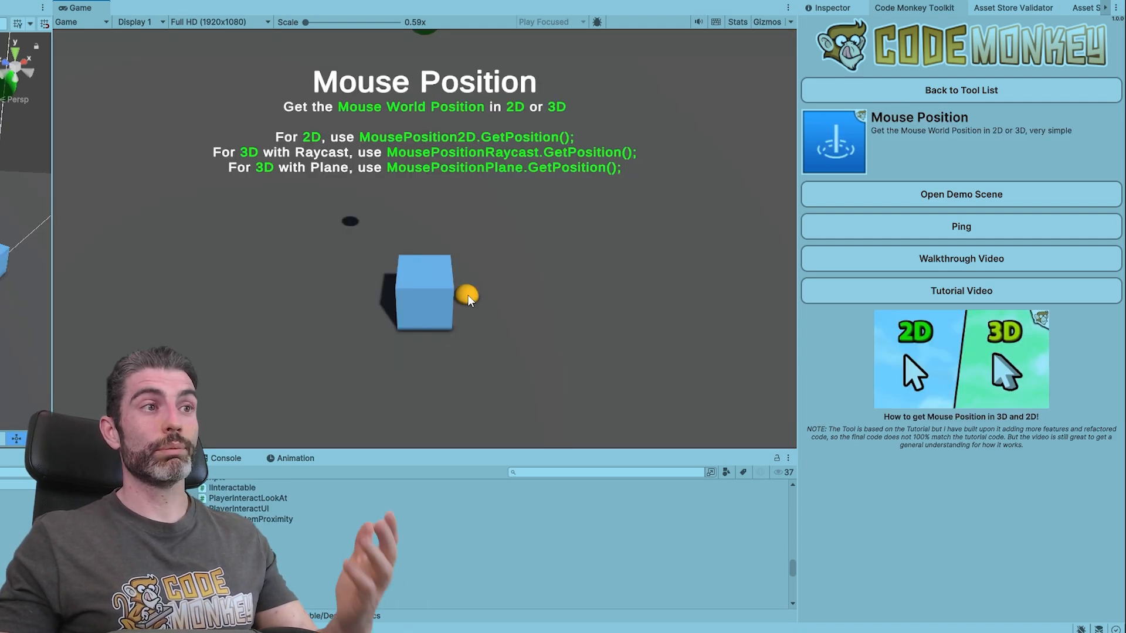
{"action": "mouse_move", "coordinate": [548, 256]}
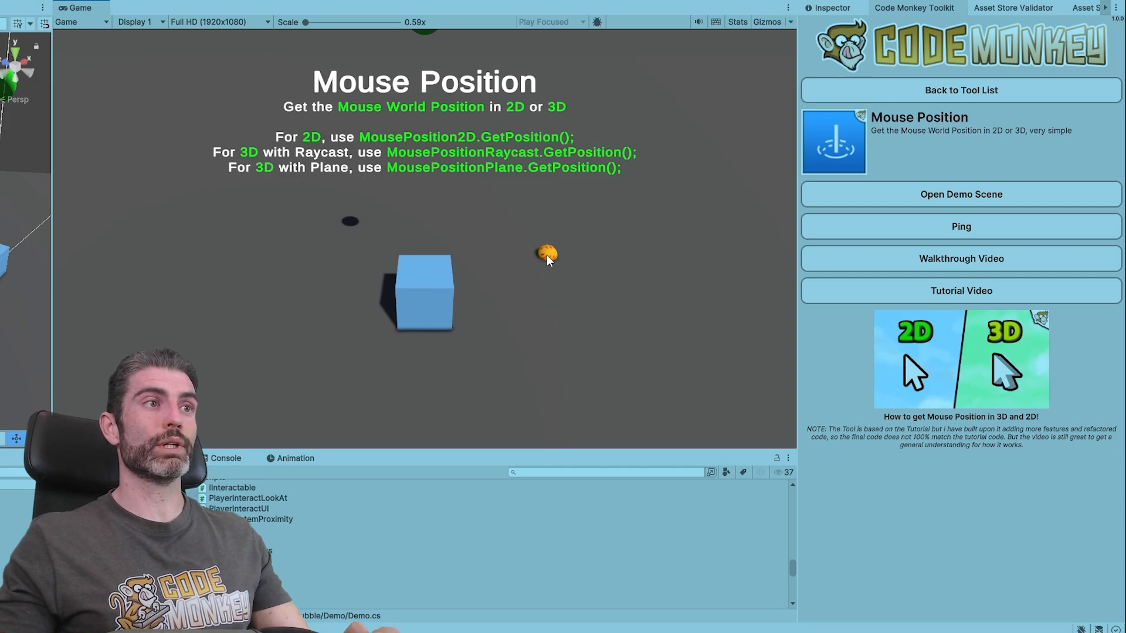
{"action": "left_click", "coordinate": [960, 90]}
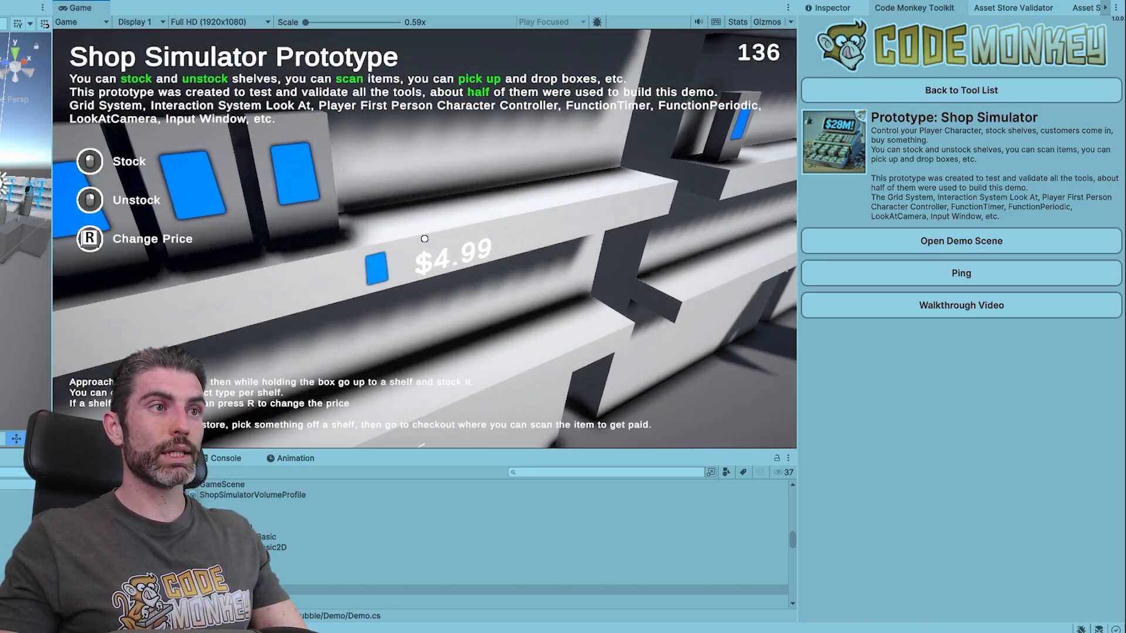
Step: Raise the shelf item's price from $4.99 to $9.99 and dismiss the Error Detected popup
{"action": "key", "text": "r"}
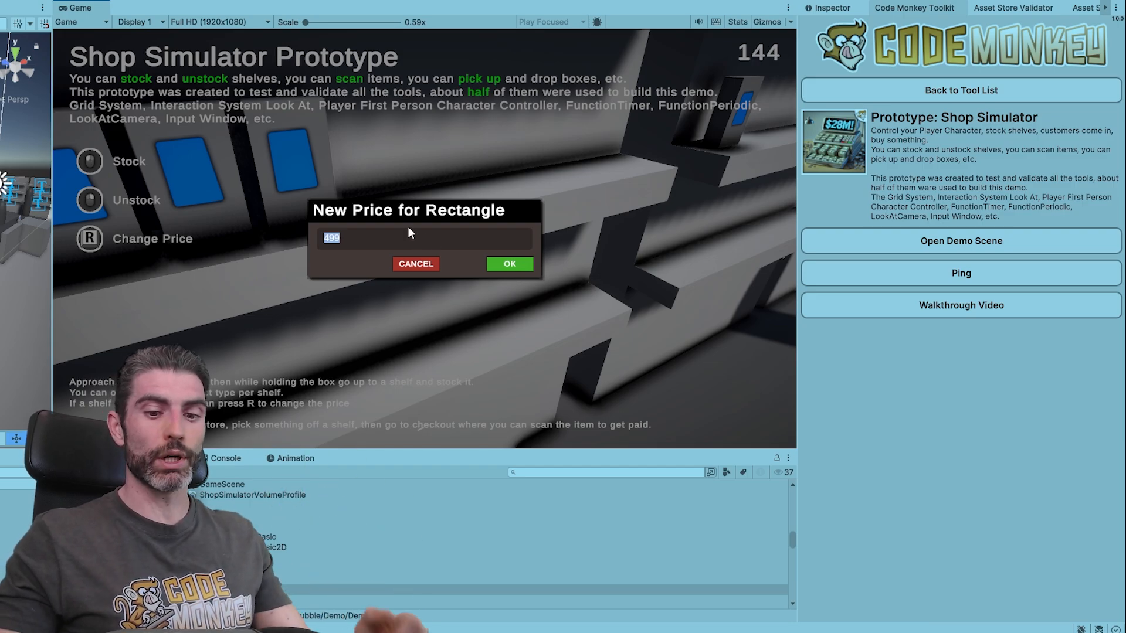
{"action": "left_click", "coordinate": [509, 263]}
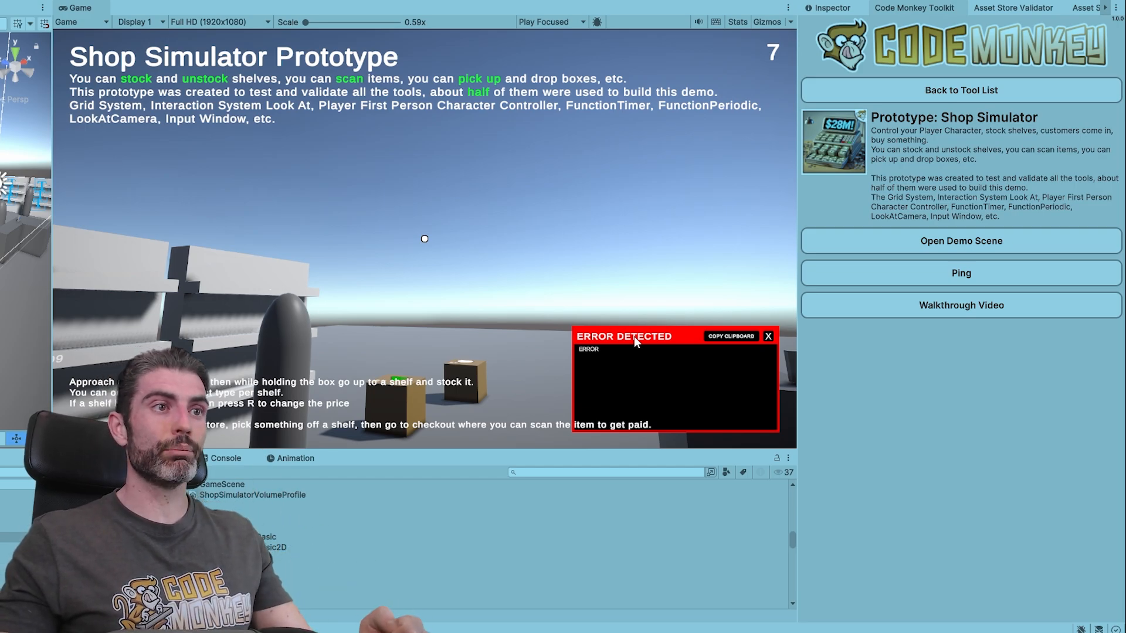
{"action": "left_click", "coordinate": [766, 337]}
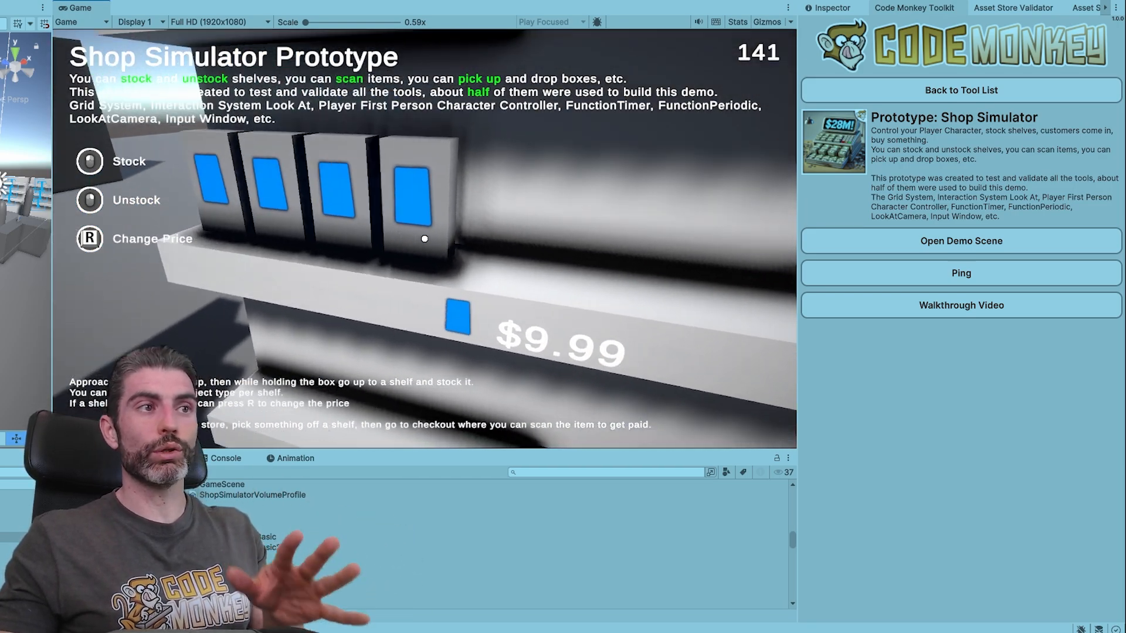